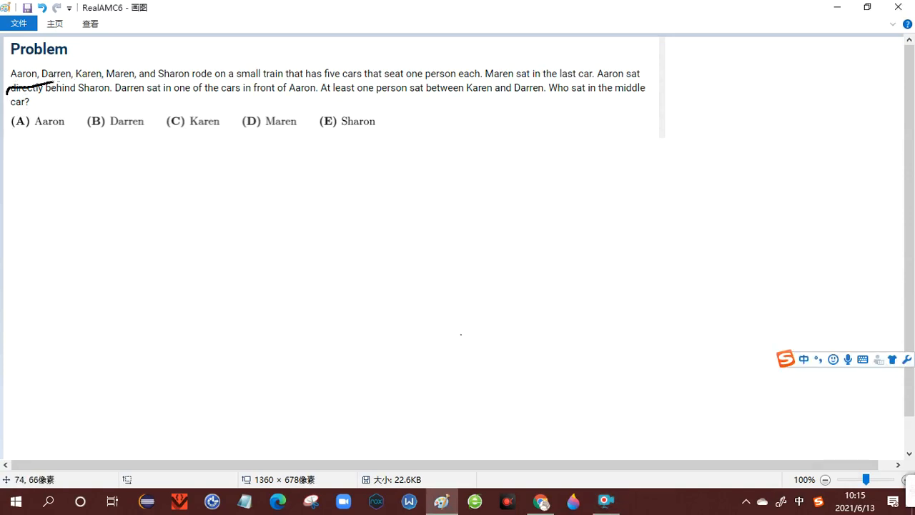
Step: Draw a hand-drawn underline beneath the five riders' names in the problem text
left_click_drag(50, 80, 201, 75)
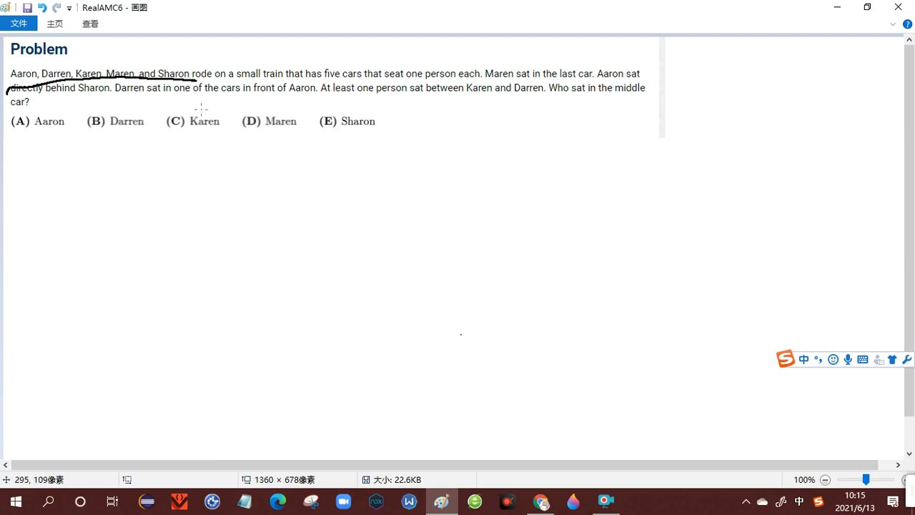
mouse_move(161, 180)
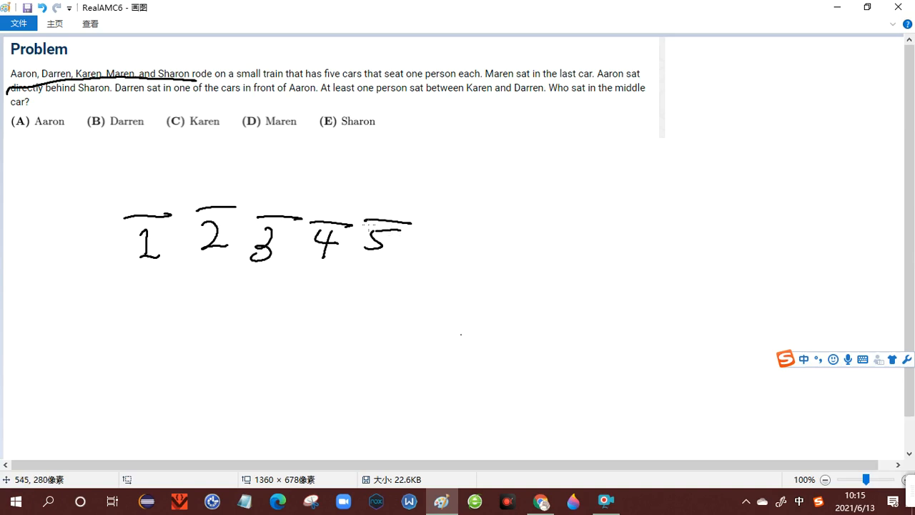
mouse_move(348, 278)
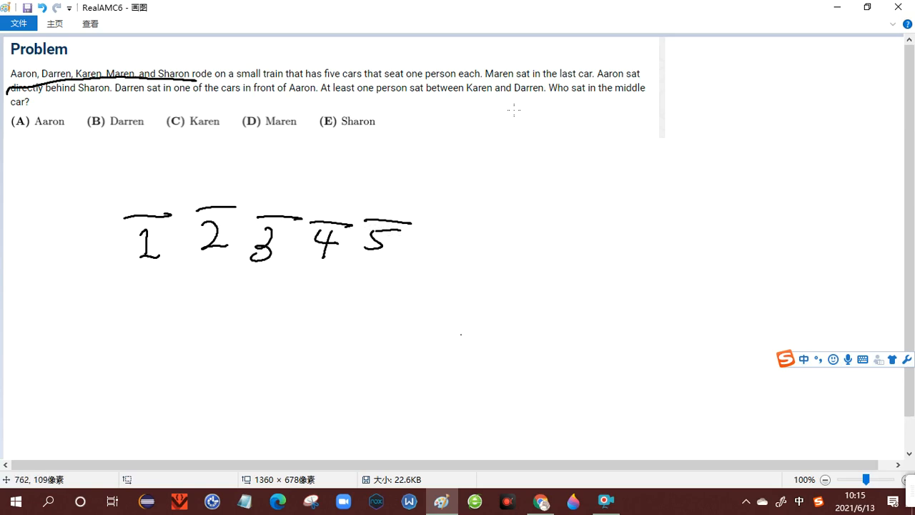
Step: Underline the Maren-sat-last clue, then write A under seat 1 and cross it out
left_click_drag(486, 84, 589, 91)
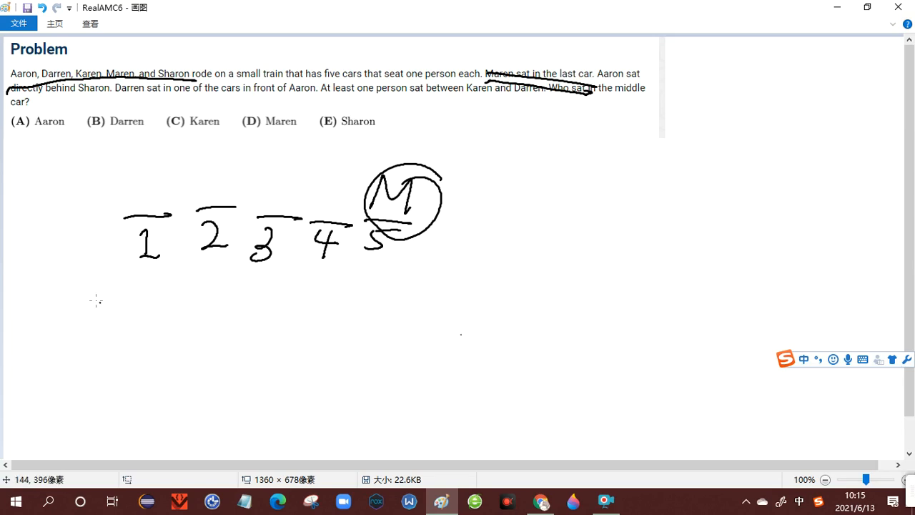
left_click_drag(136, 275, 160, 303)
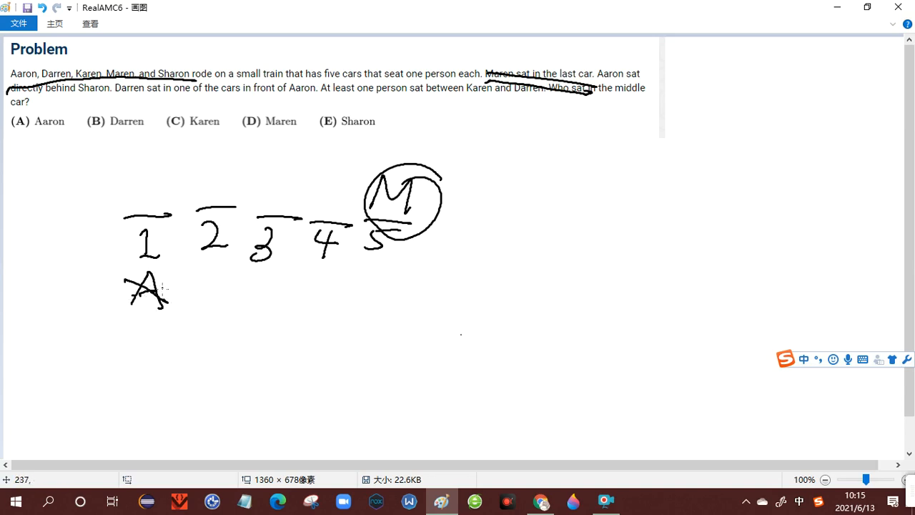
left_click_drag(126, 313, 170, 272)
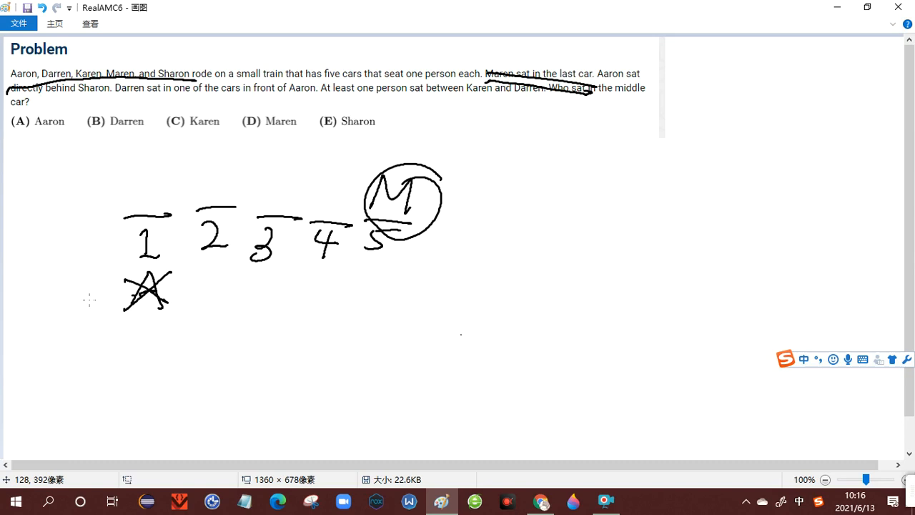
mouse_move(461, 232)
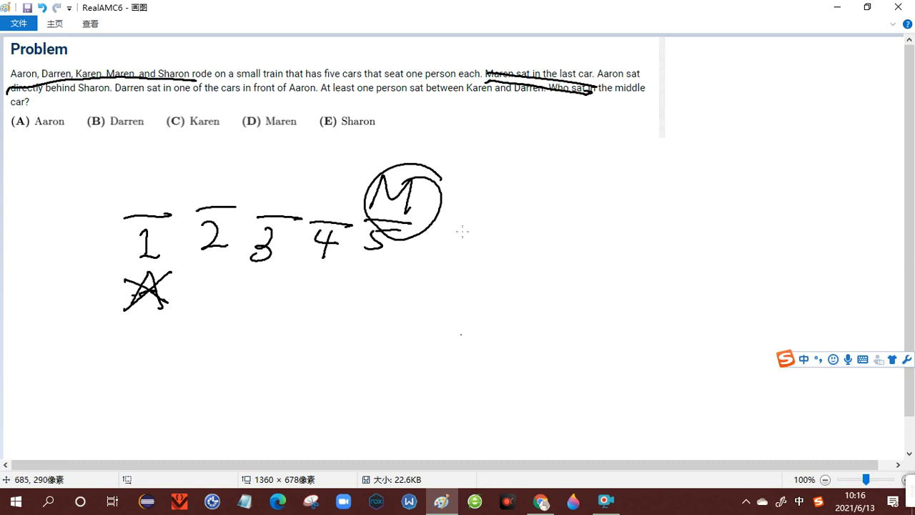
Step: Sketch the crossed-out DA pairing and a boxed SA with D added in front of it
left_click_drag(493, 222, 515, 257)
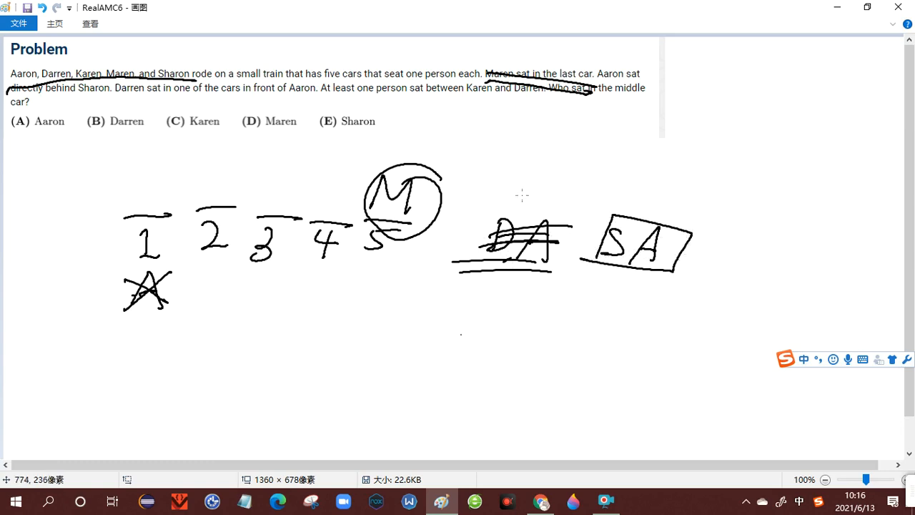
mouse_move(566, 183)
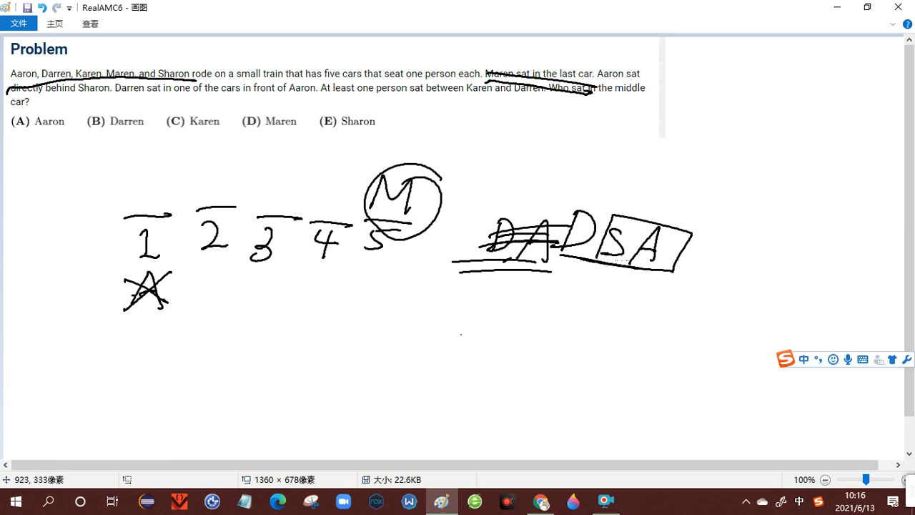
left_click_drag(565, 250, 636, 214)
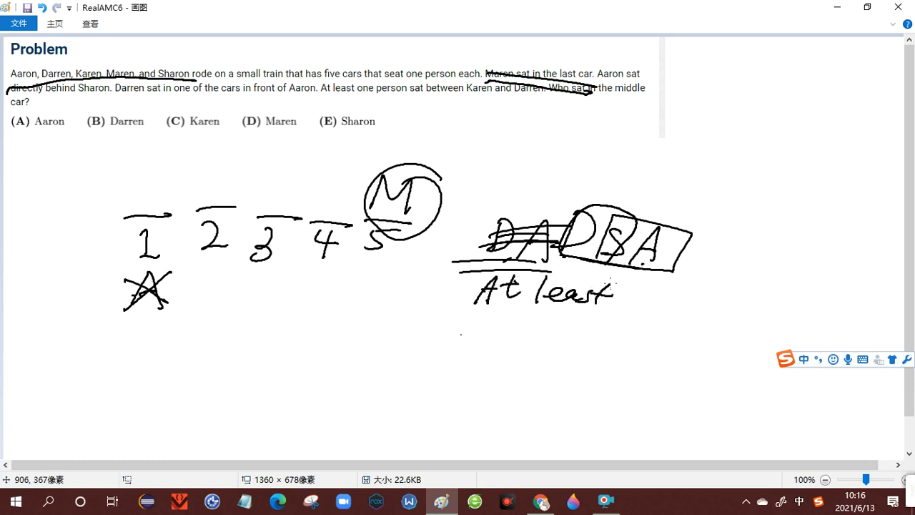
Step: Write the 'At least 2' note and cross out Aaron under seat 2
left_click_drag(629, 279, 658, 315)
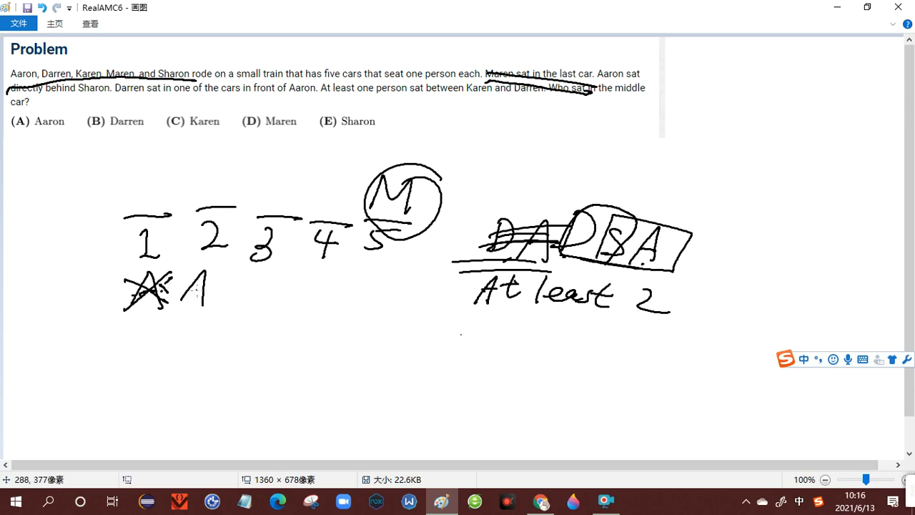
left_click_drag(179, 275, 222, 300)
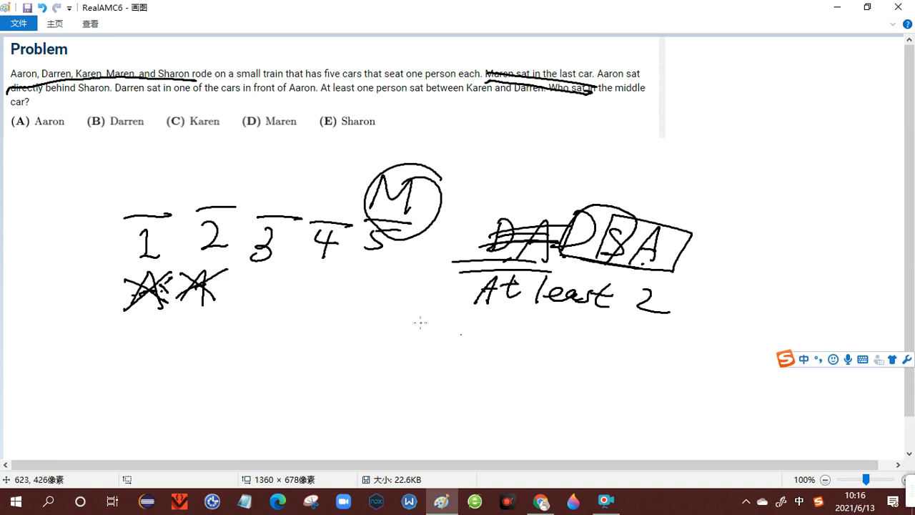
mouse_move(429, 309)
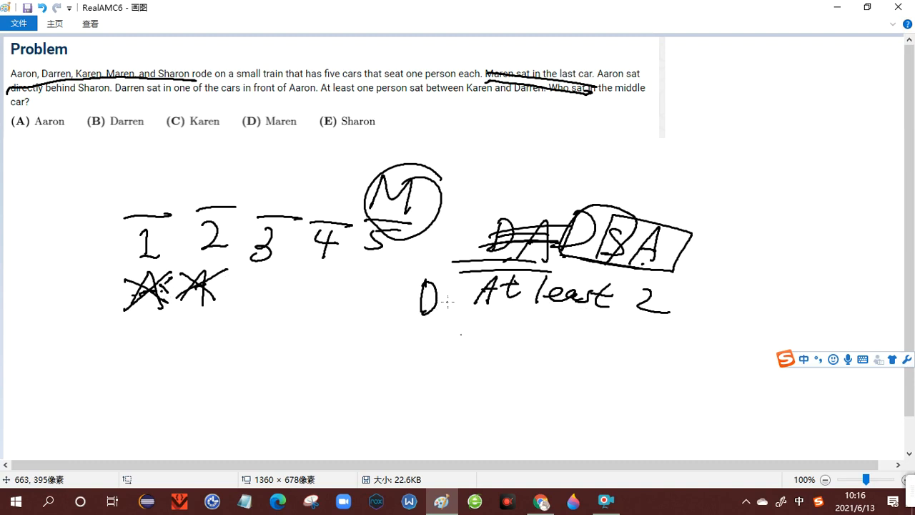
Step: Write D beside 'At least 2', then the D SA and alternative D _ SA arrangements below
left_click_drag(440, 340, 494, 365)
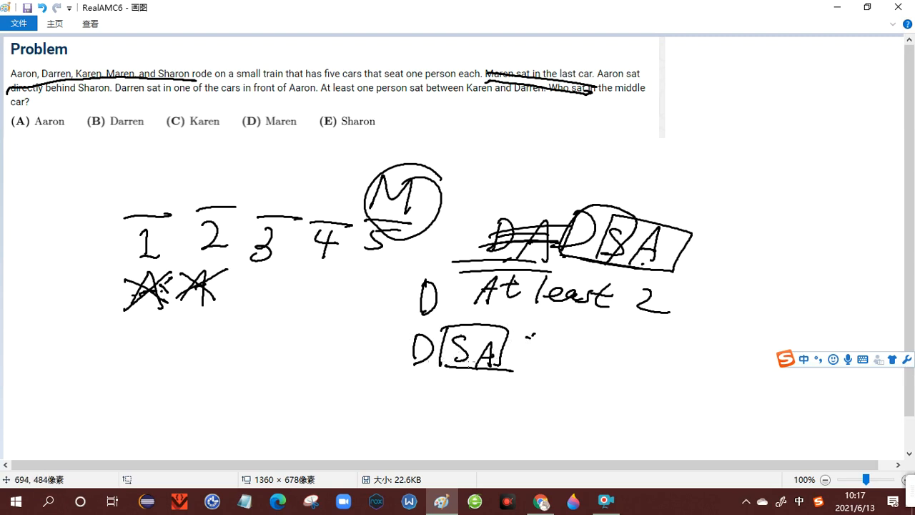
left_click_drag(412, 360, 508, 369)
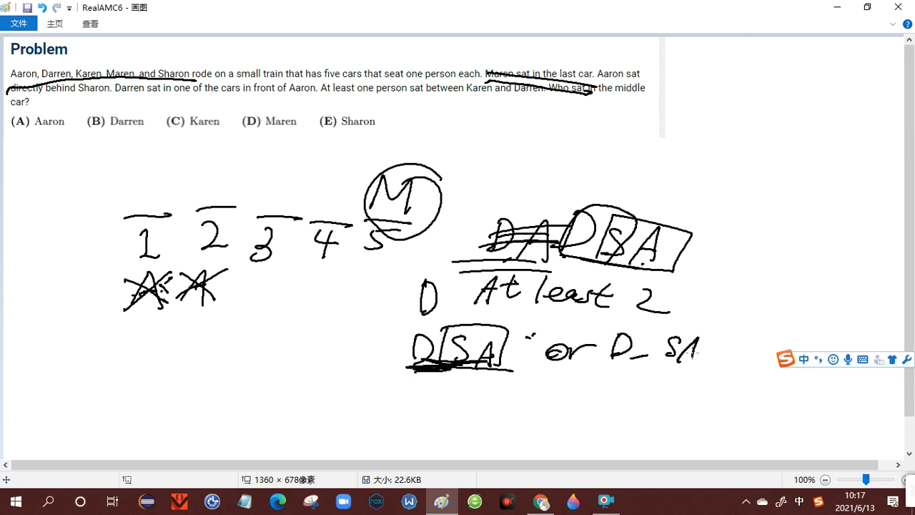
left_click_drag(598, 372, 723, 373)
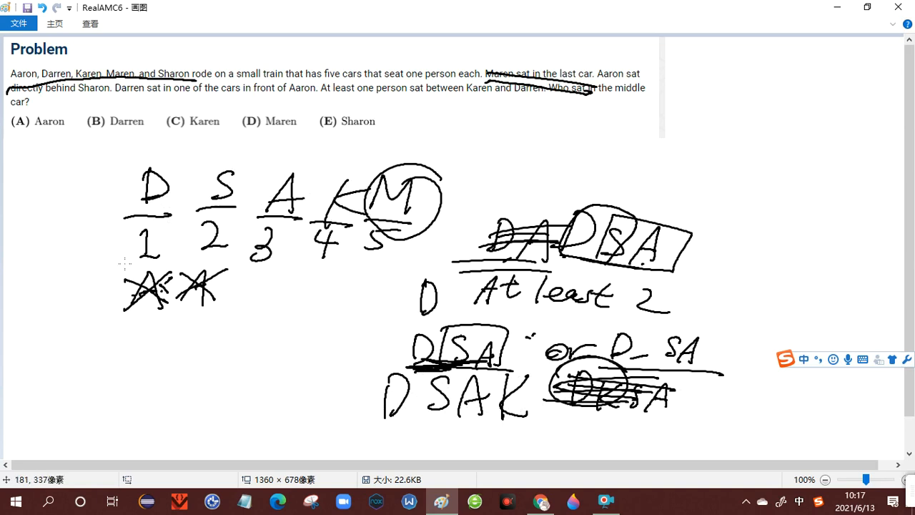
mouse_move(436, 149)
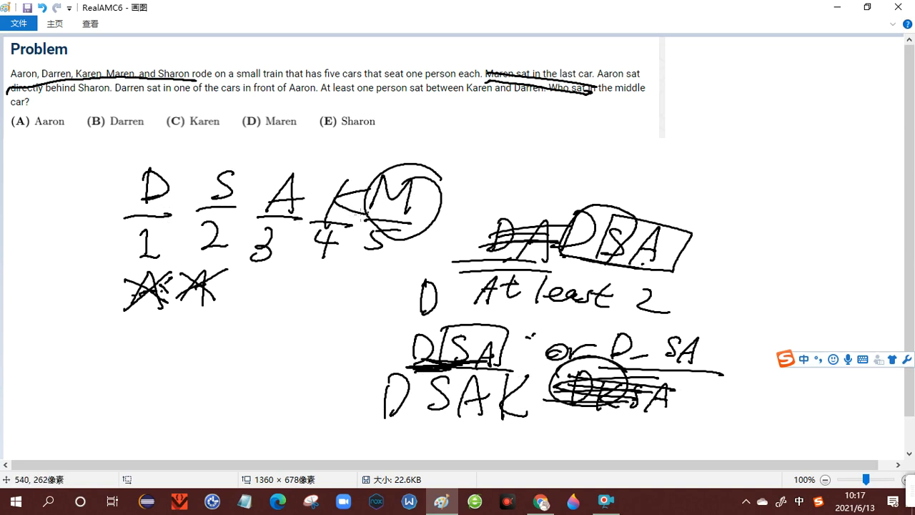
mouse_move(215, 196)
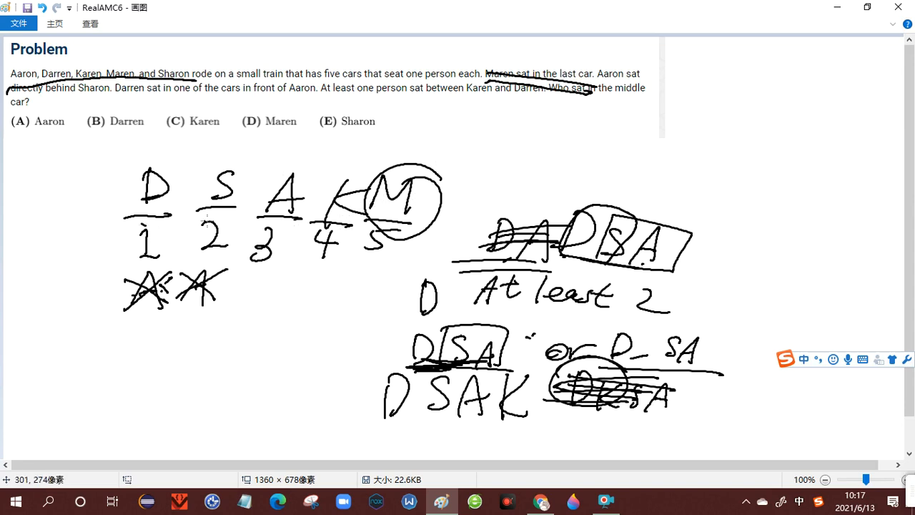
mouse_move(184, 126)
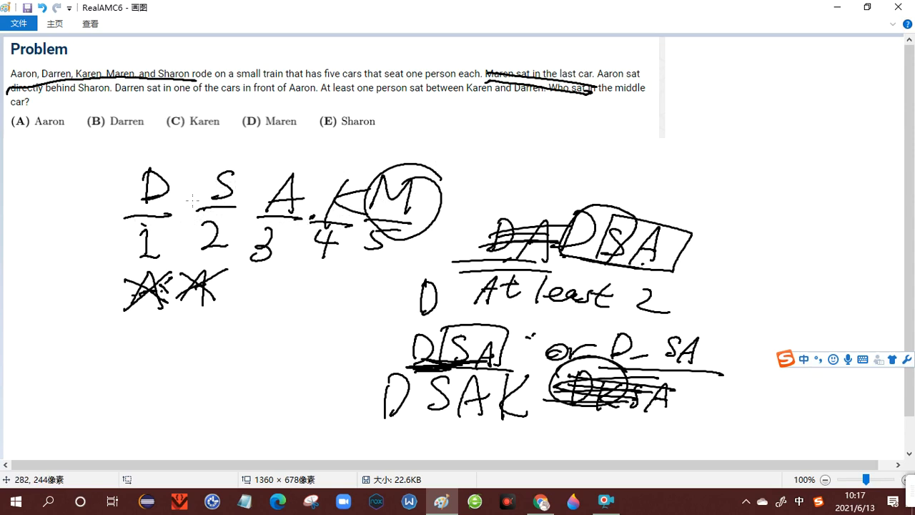
mouse_move(105, 260)
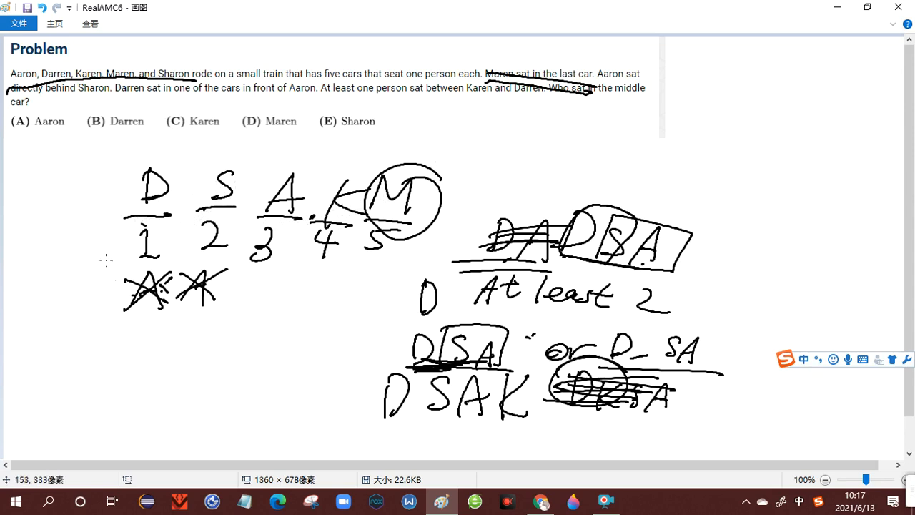